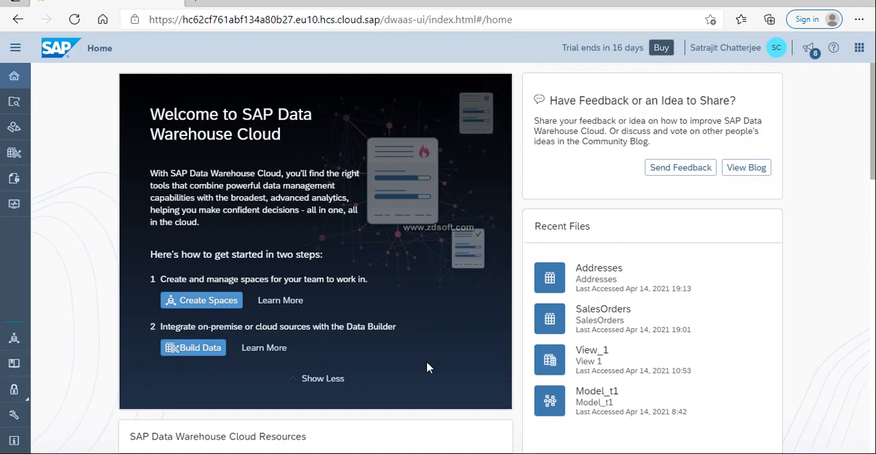
mouse_move(394, 267)
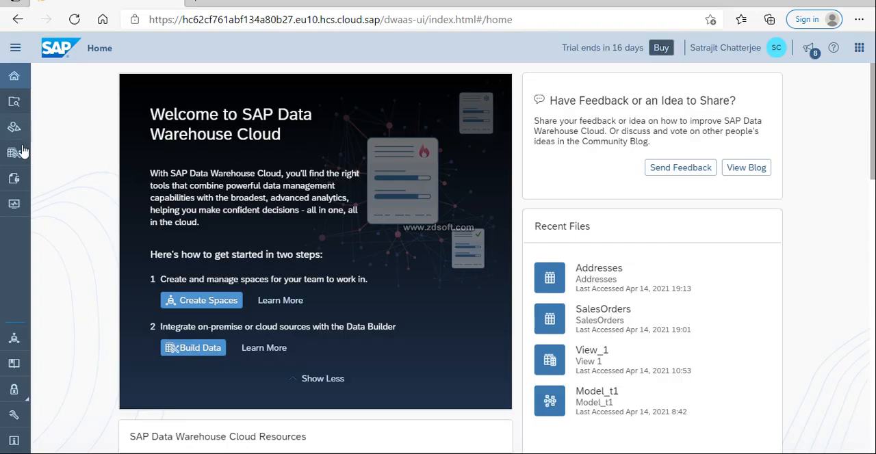
mouse_move(14, 152)
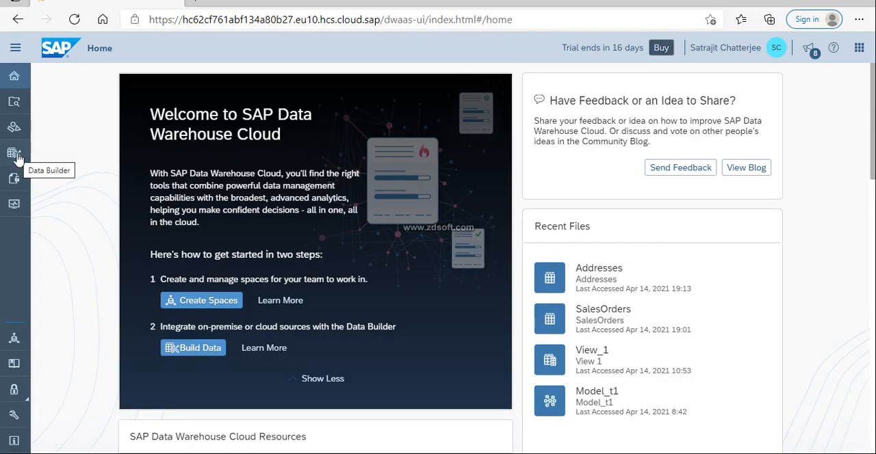
Go to the Data Builder and enter the SpaceY space, listing its files and E/R models
click(13, 153)
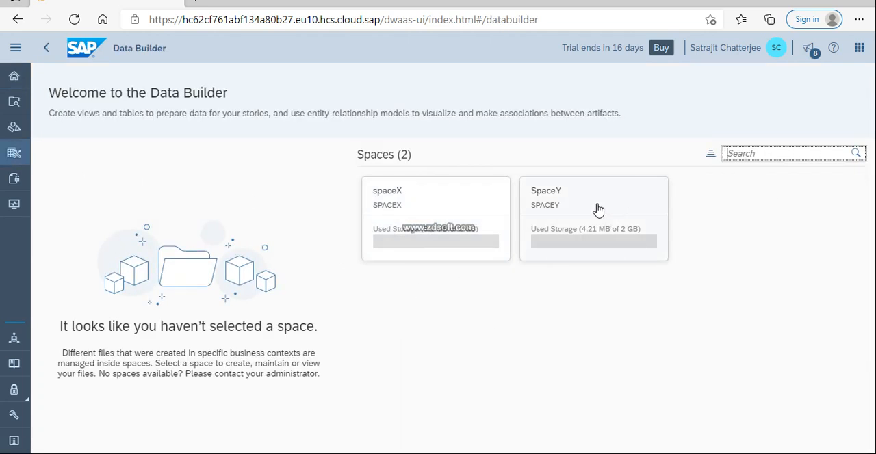
click(594, 199)
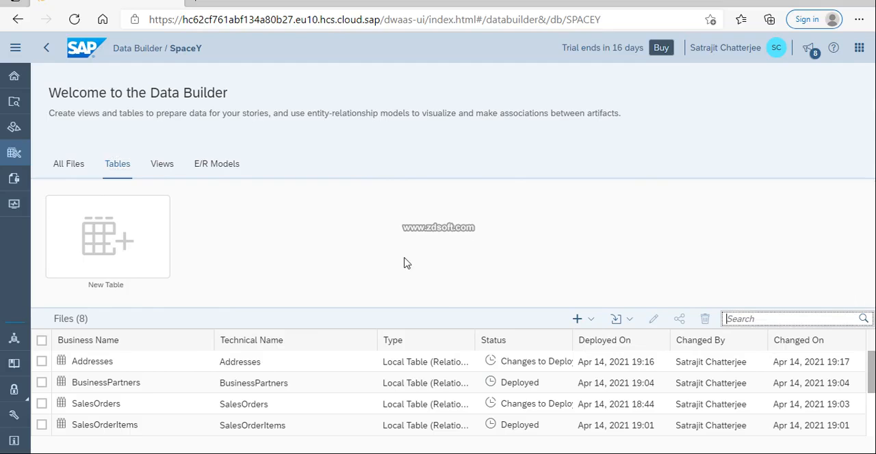
mouse_move(216, 165)
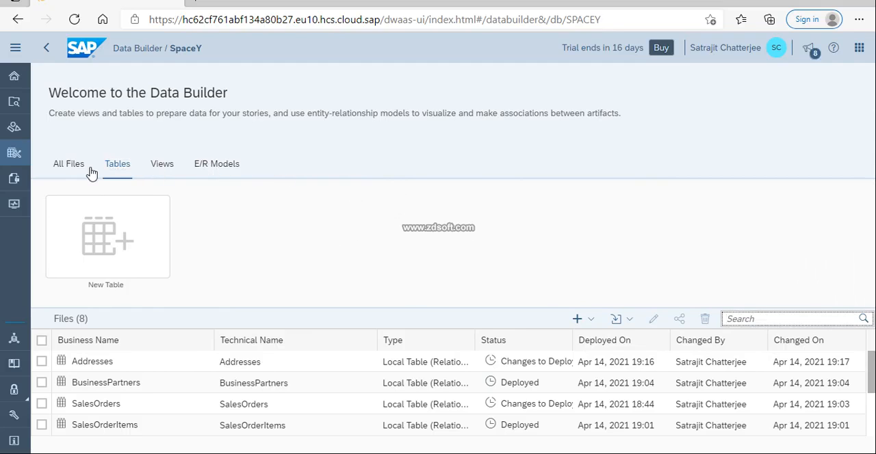
click(68, 164)
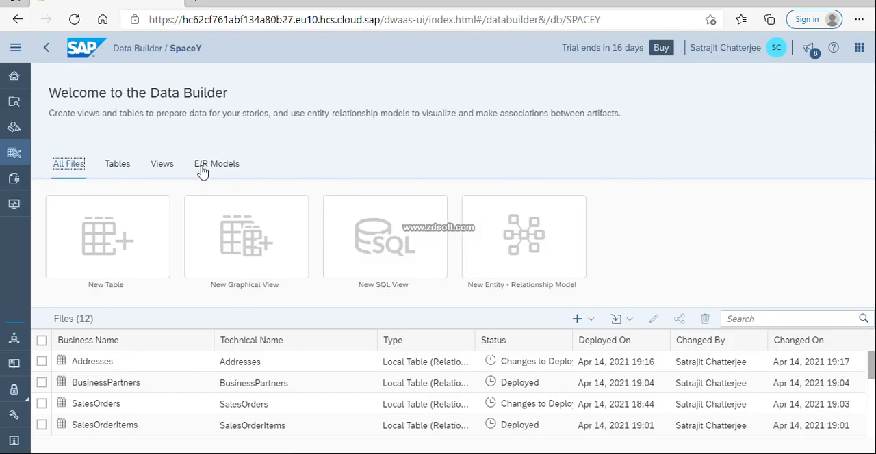
click(216, 164)
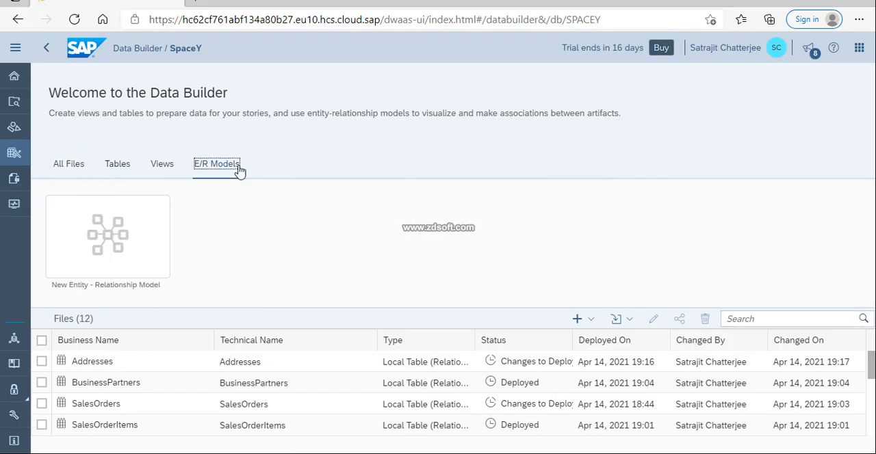
click(216, 164)
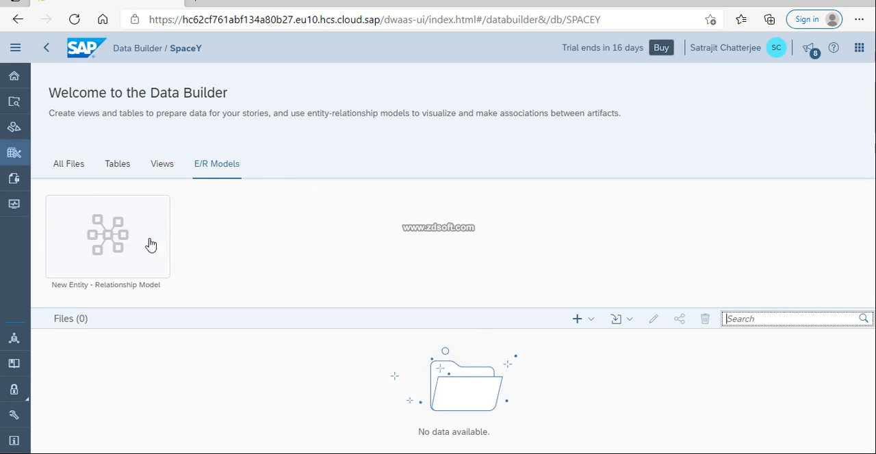
click(69, 164)
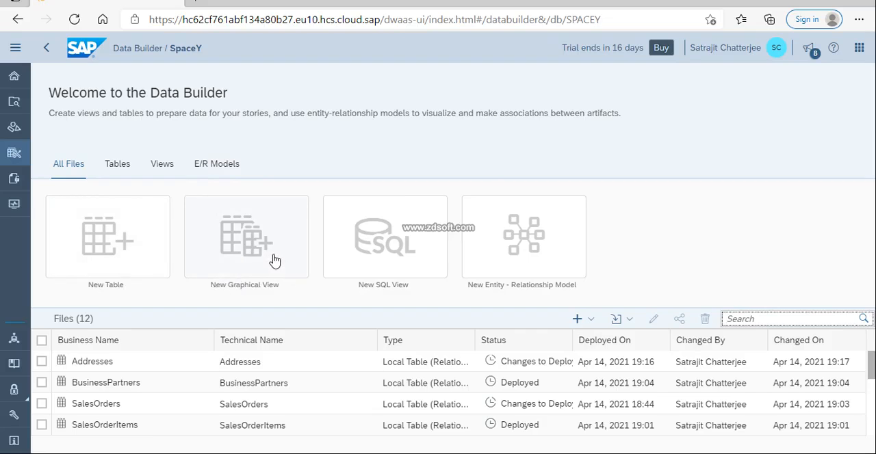
mouse_move(161, 164)
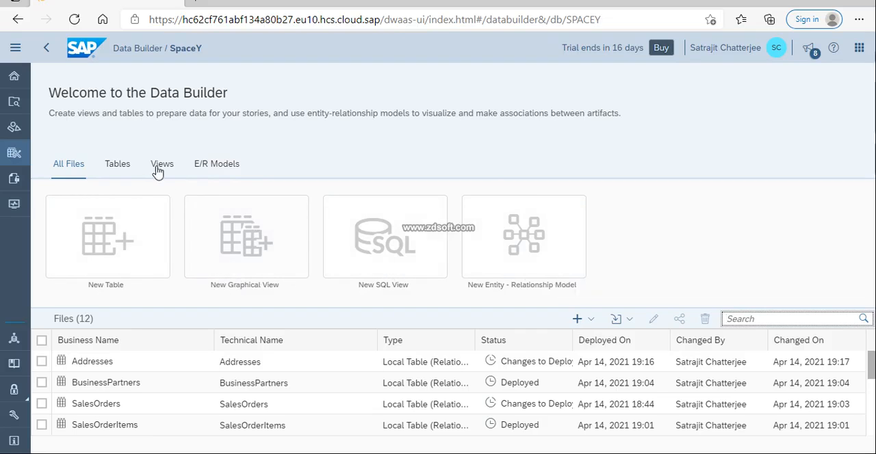
Browse the Tables and Views lists, then show the empty E/R Models list
click(118, 164)
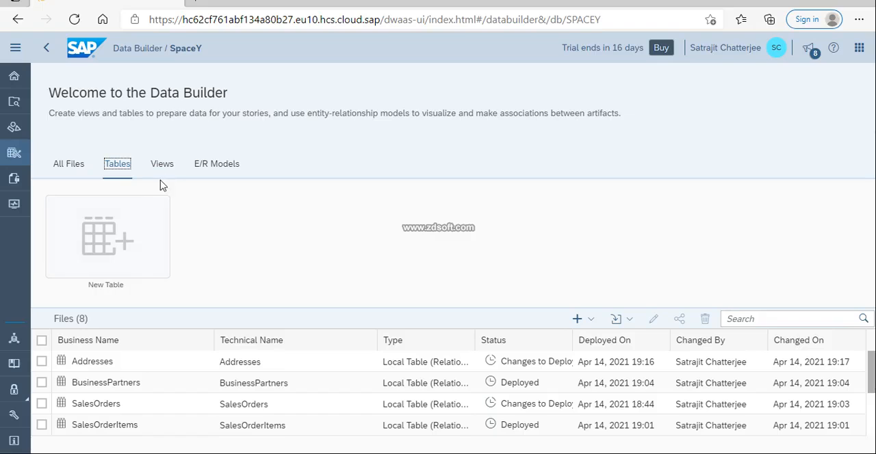
click(161, 164)
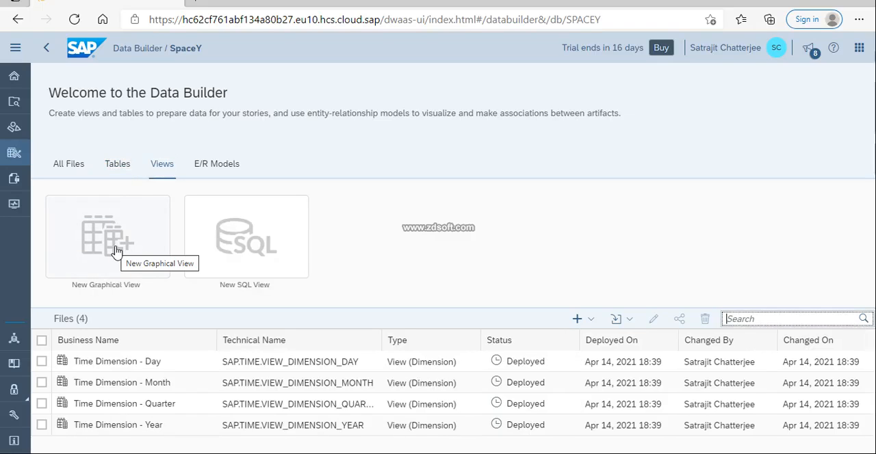
mouse_move(274, 250)
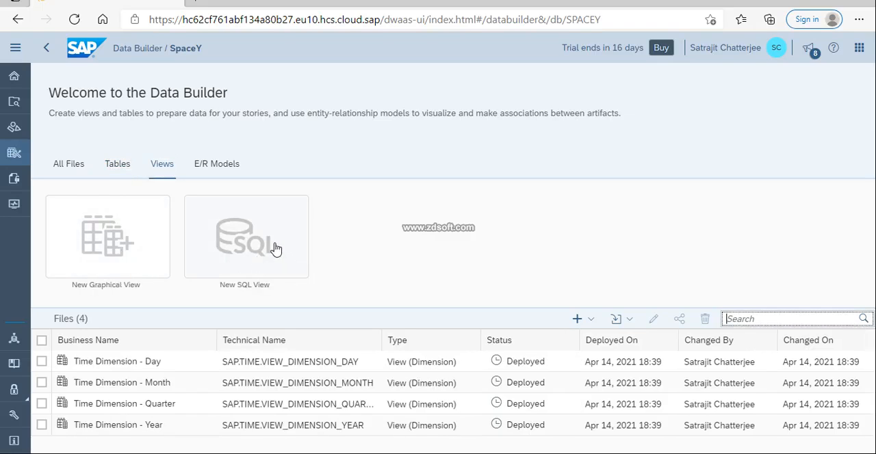
click(216, 165)
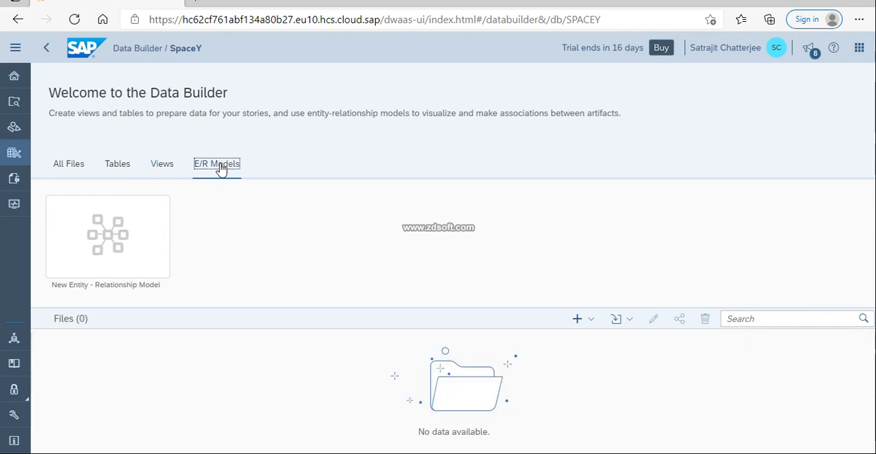
mouse_move(221, 190)
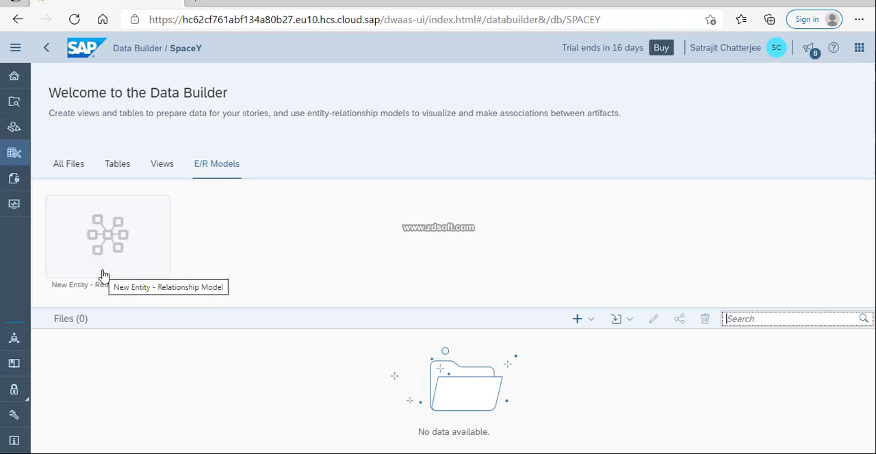
Start a new entity-relationship model in SpaceY
click(107, 235)
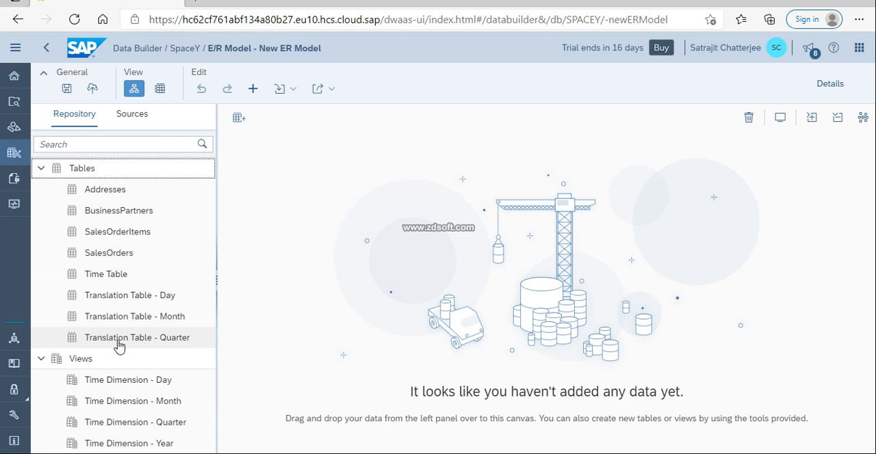
mouse_move(137, 336)
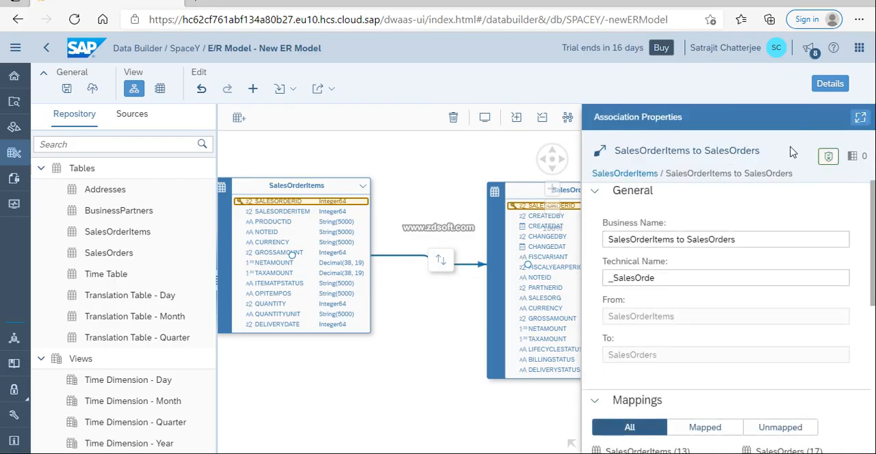
mouse_move(829, 83)
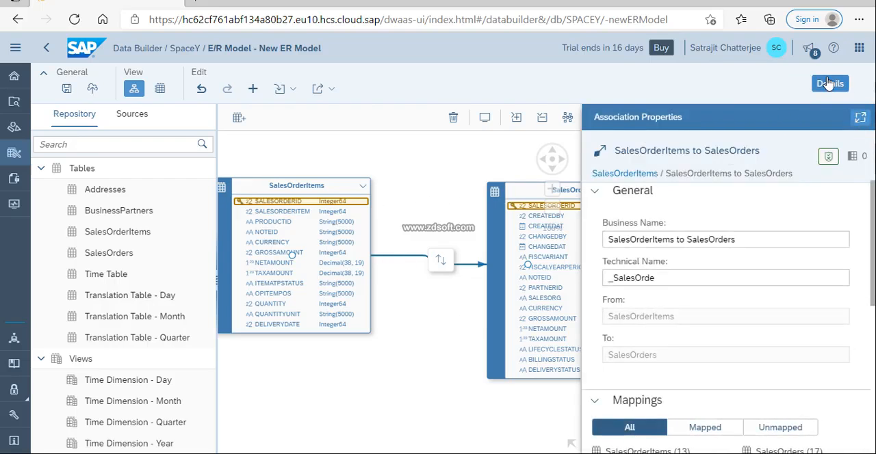
mouse_move(829, 83)
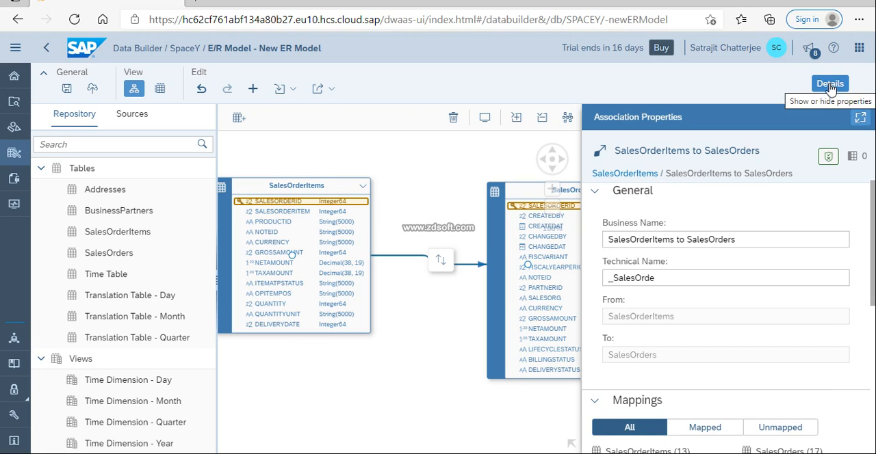
Review the SalesOrderItems–SalesOrders association's mapped and unmapped columns, then select SalesOrderItems
click(829, 82)
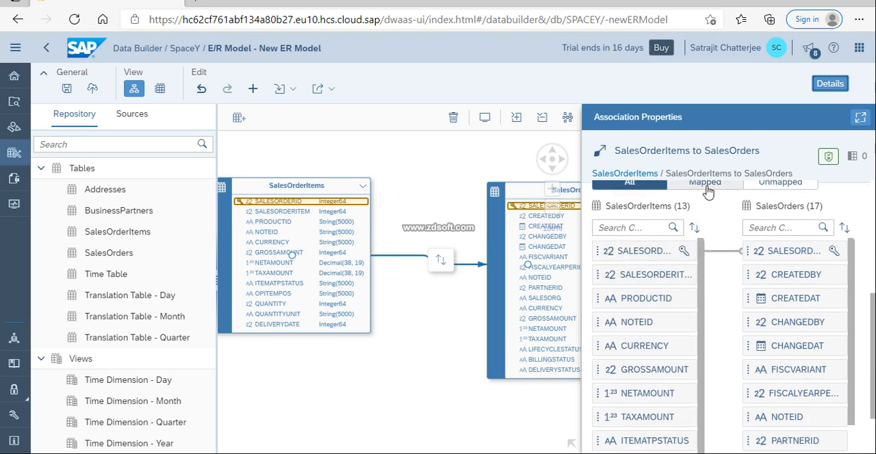
click(703, 190)
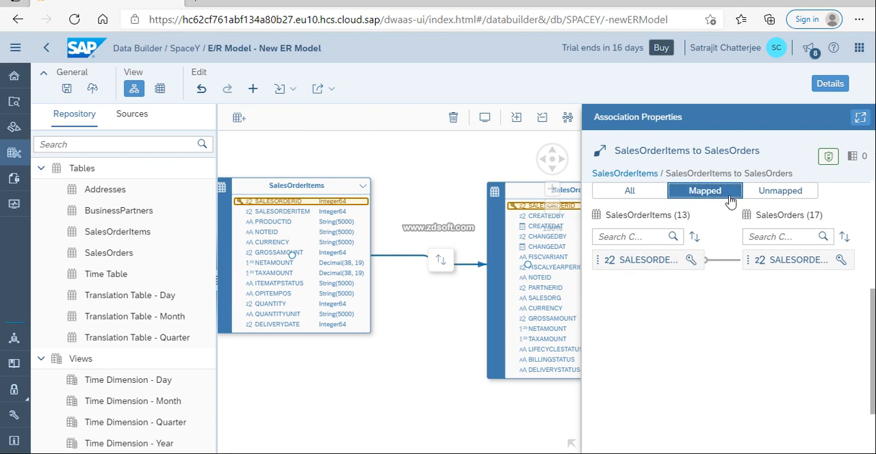
click(781, 191)
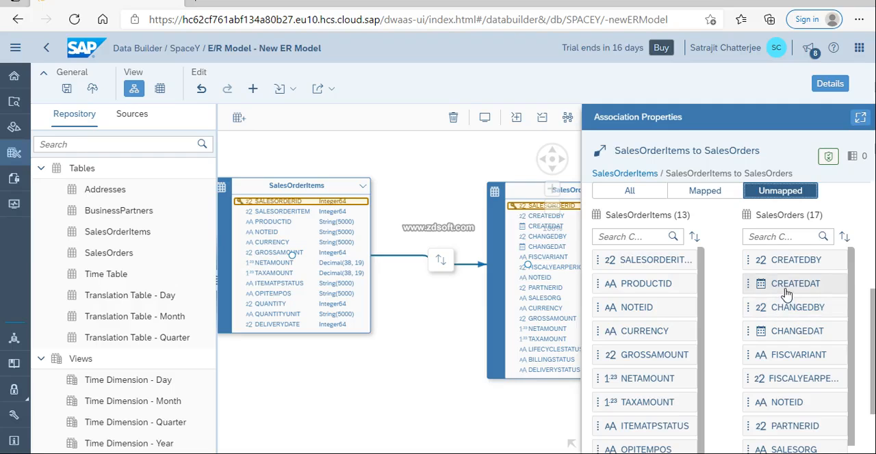
scroll(down, 3)
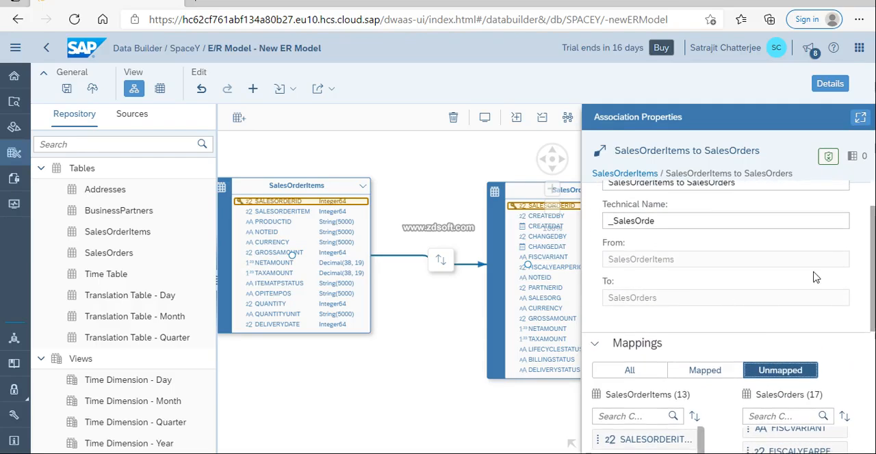
click(296, 186)
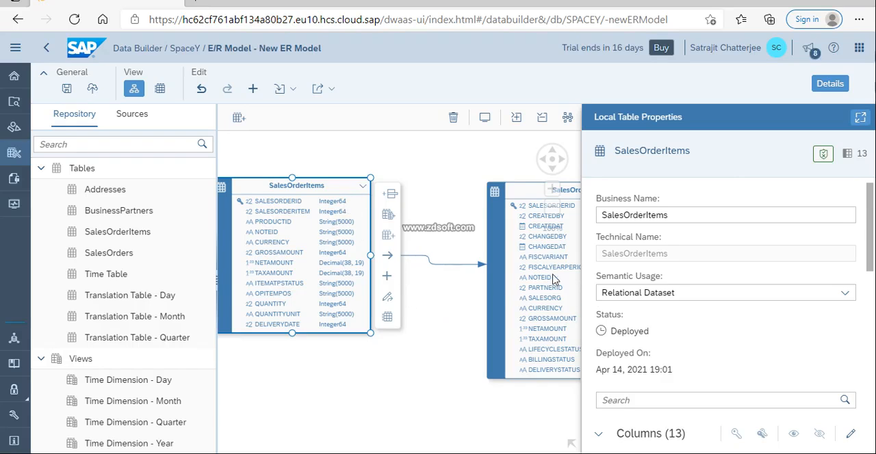
mouse_move(833, 271)
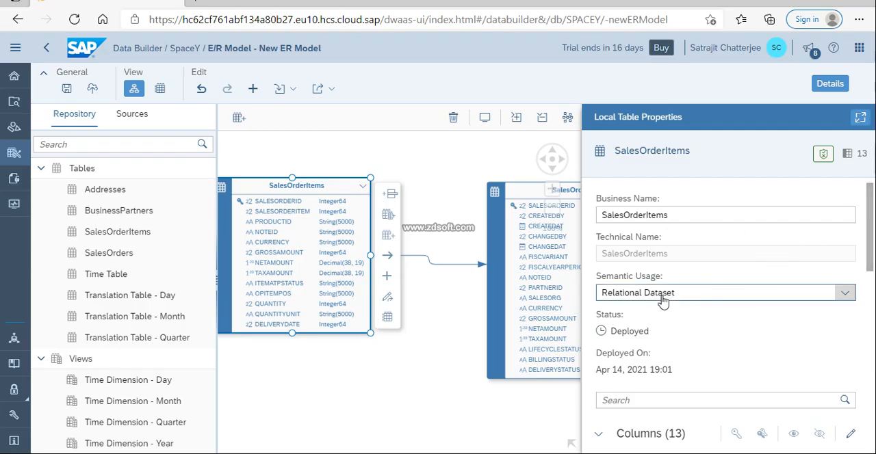
Scroll through SalesOrderItems' columns and associations, then close its properties panel
scroll(down, 3)
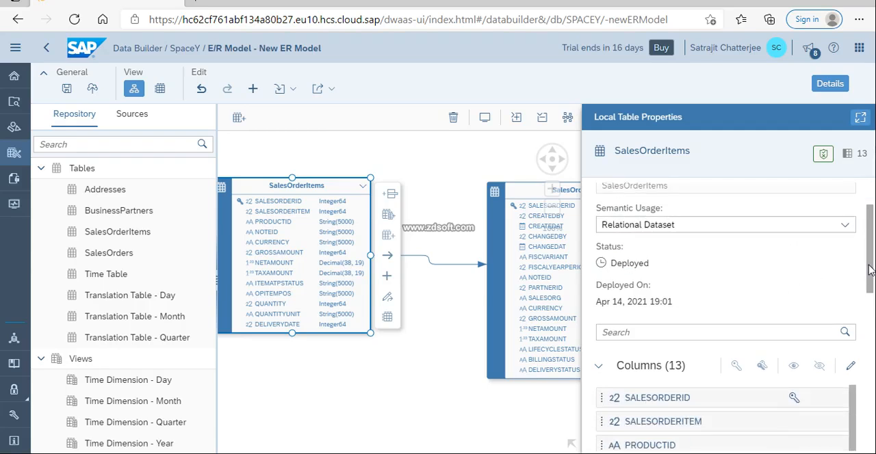
scroll(down, 3)
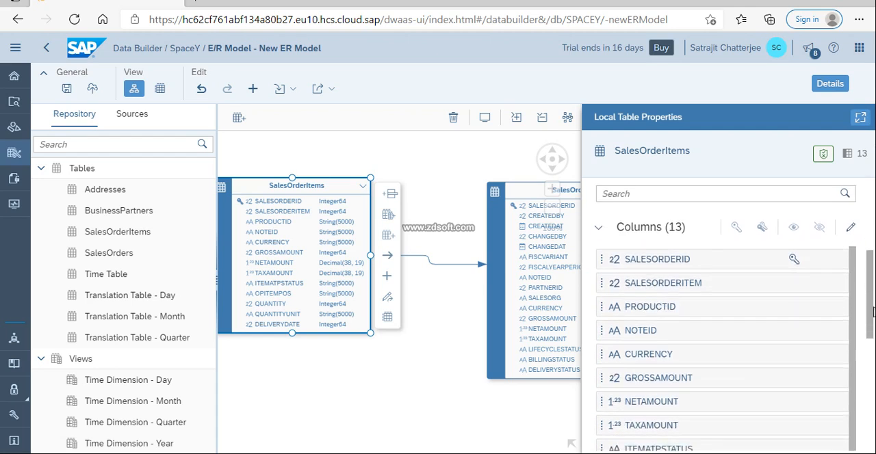
scroll(down, 3)
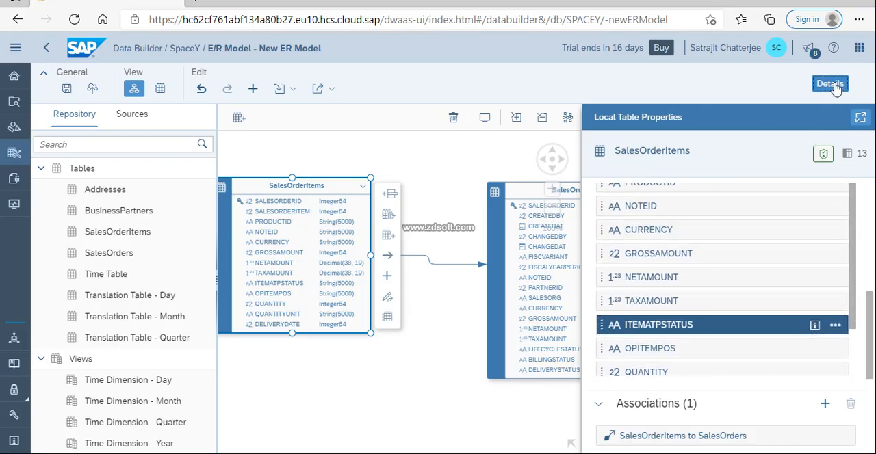
click(830, 83)
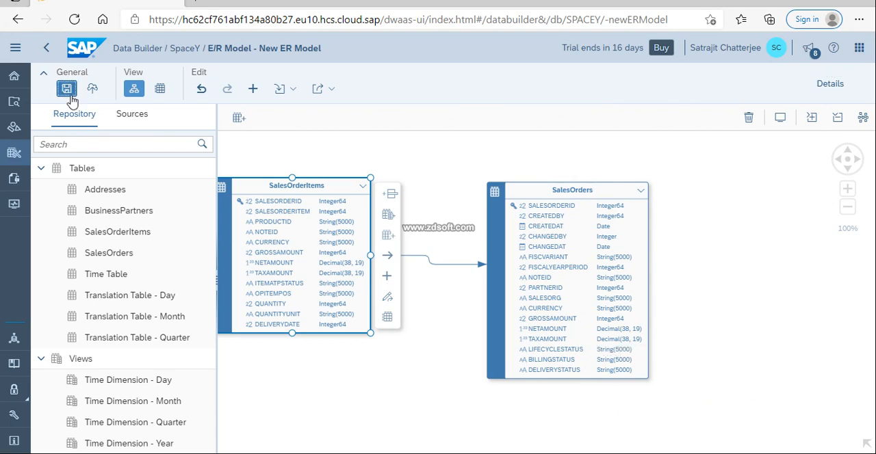
Save the E/R model with the business name 'My Model'
click(65, 88)
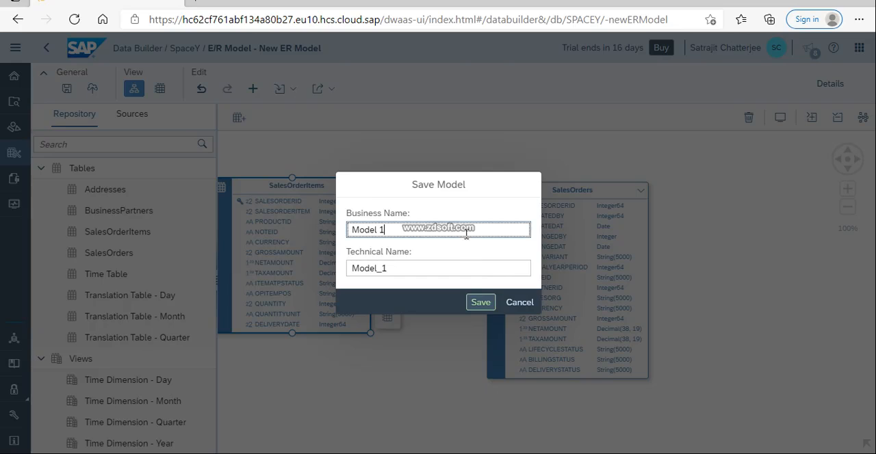
key(Backspace)
text(My )
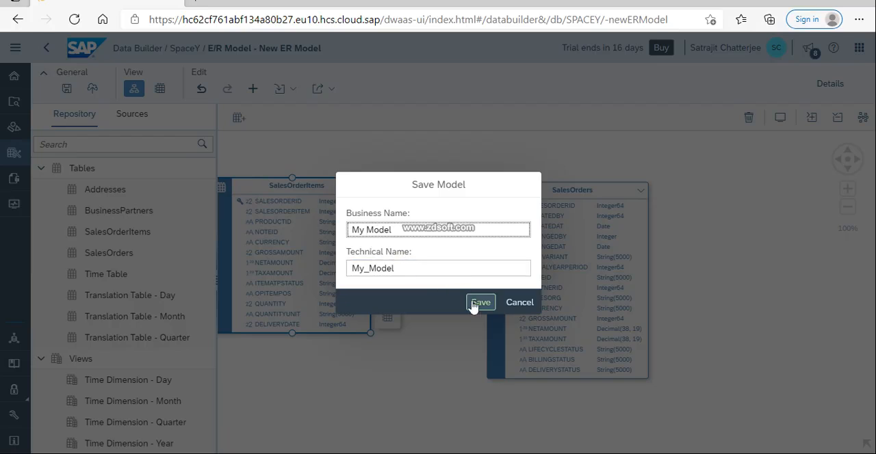
click(481, 302)
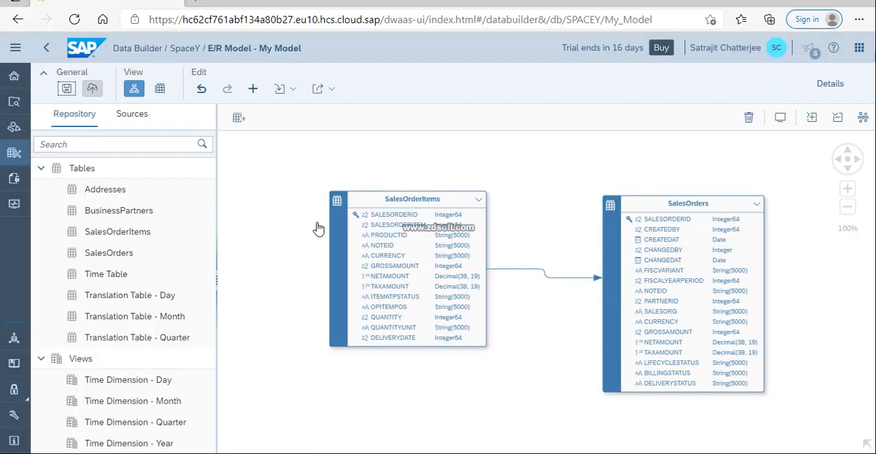
Deploy My Model and auto-arrange the diagram layout
click(93, 88)
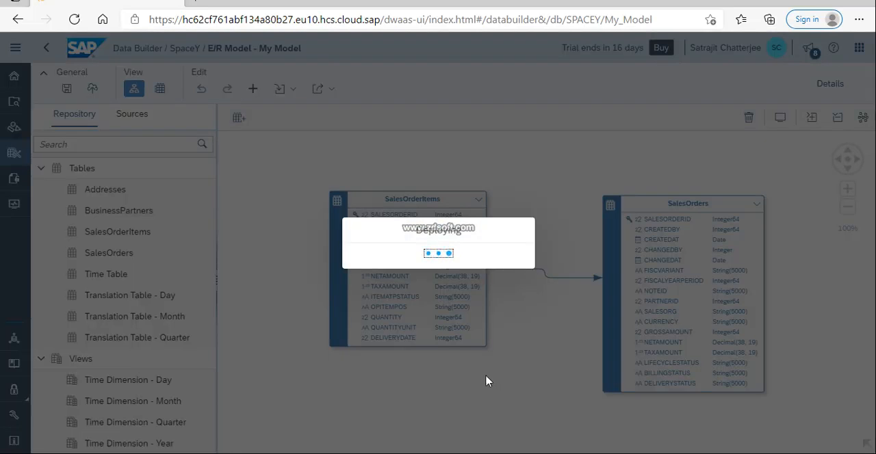
mouse_move(482, 378)
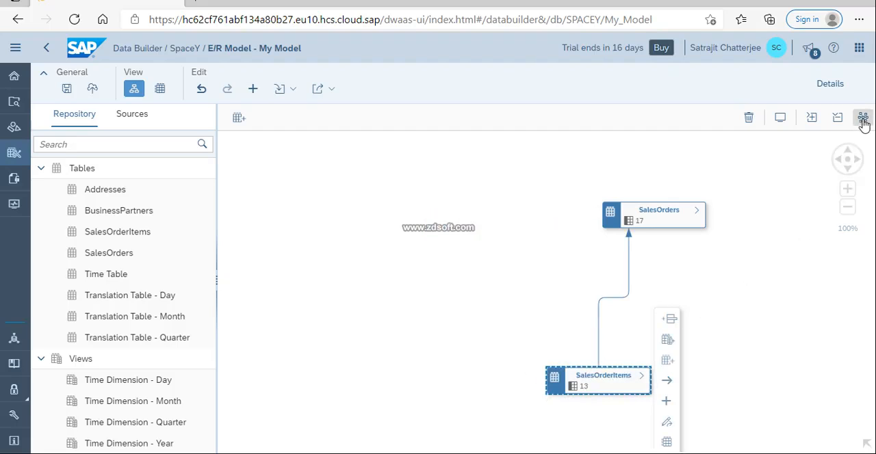
click(863, 118)
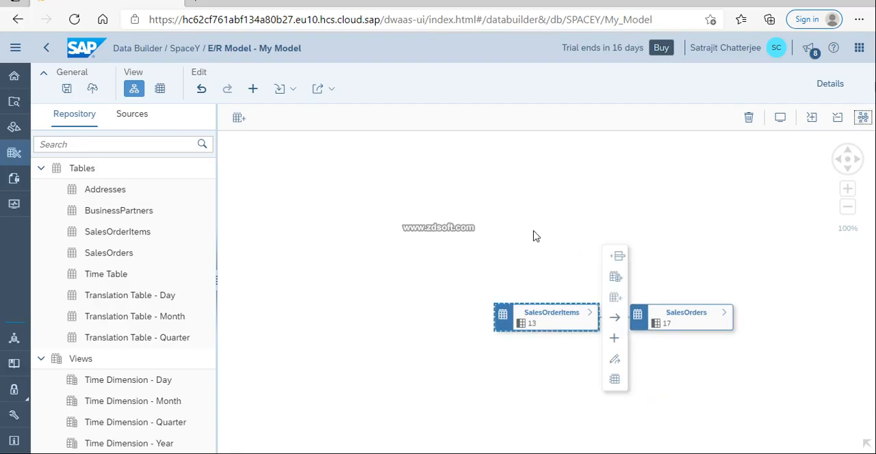
mouse_move(539, 186)
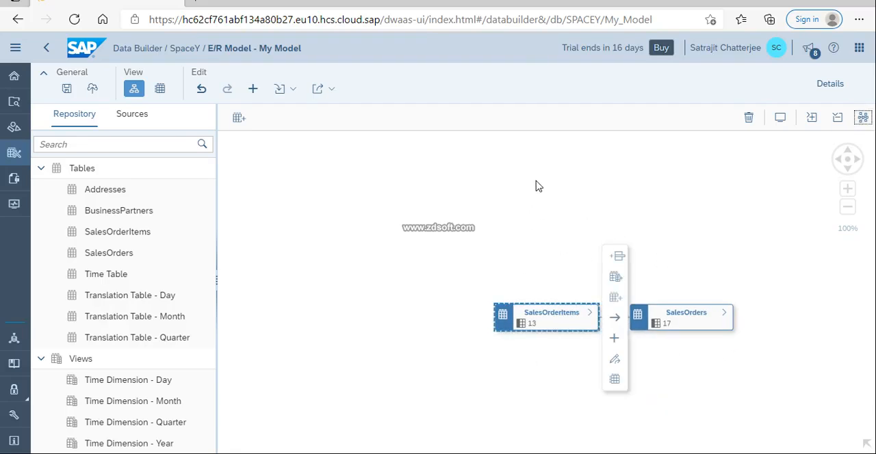
mouse_move(438, 280)
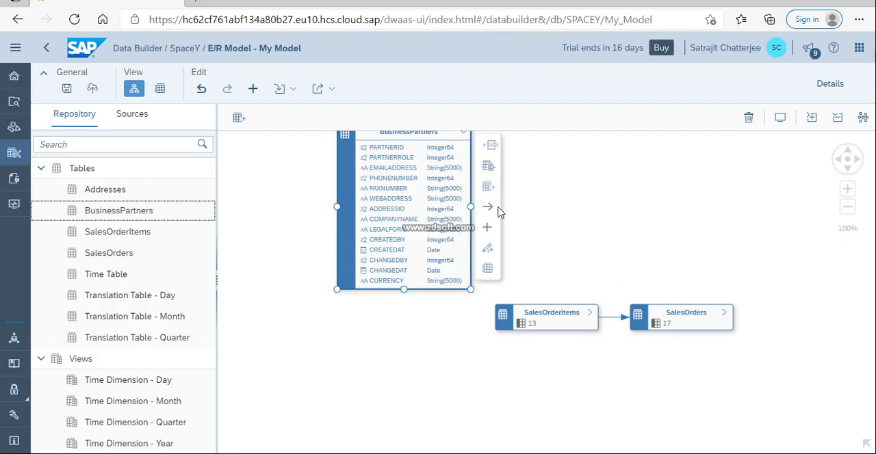
Associate BusinessPartners to SalesOrders and tidy the diagram
drag(471, 208, 709, 293)
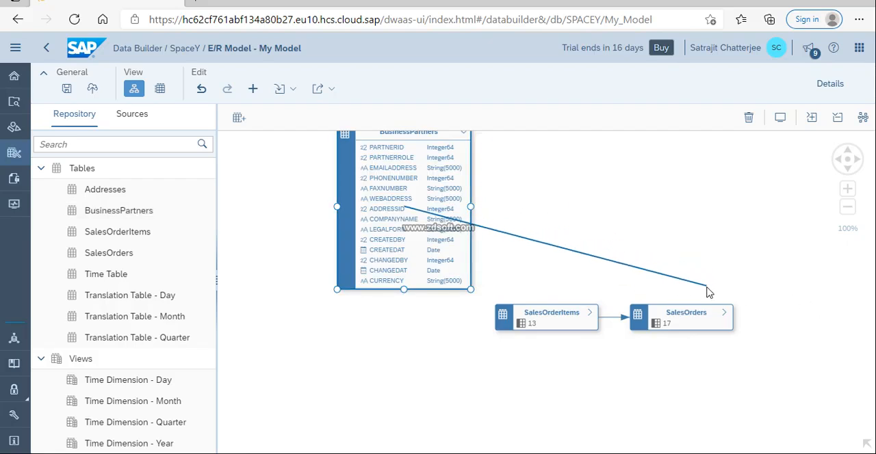
click(682, 317)
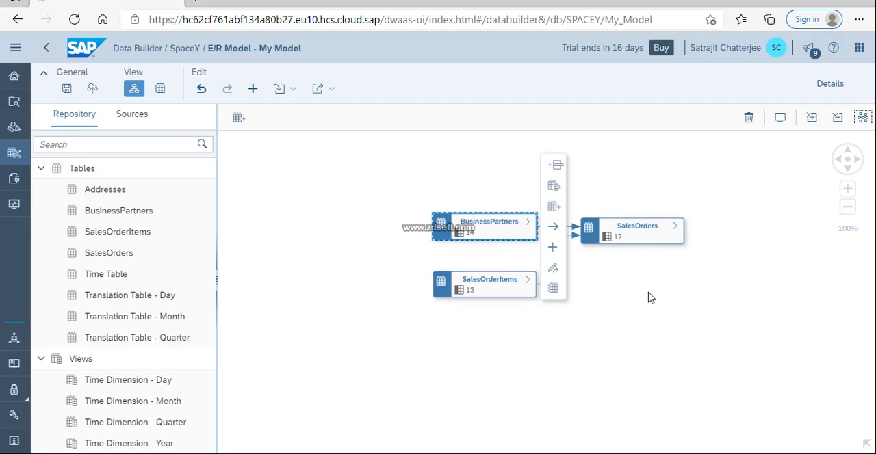
mouse_move(590, 197)
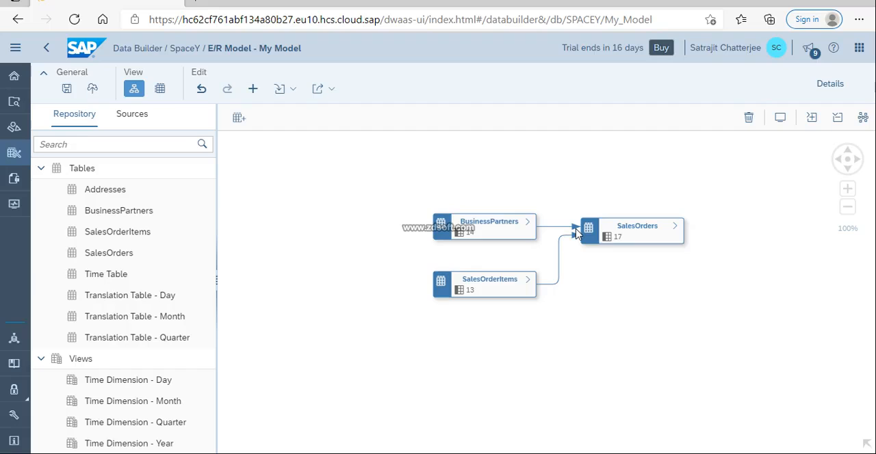
mouse_move(583, 260)
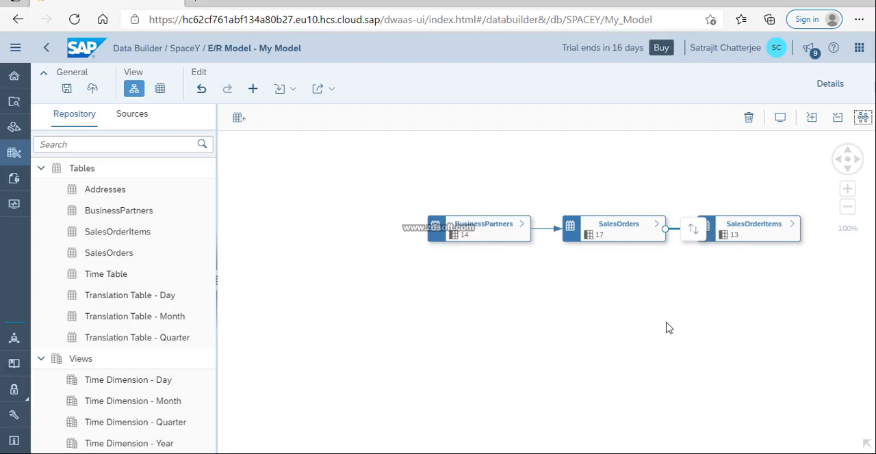
mouse_move(768, 285)
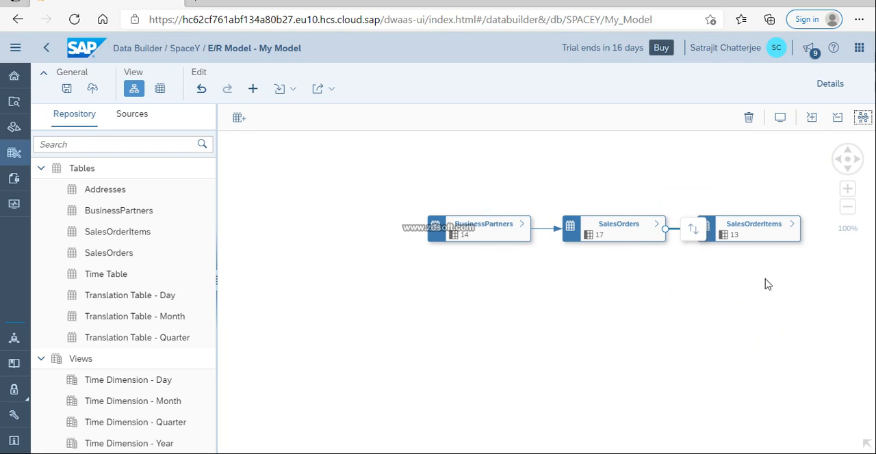
mouse_move(520, 342)
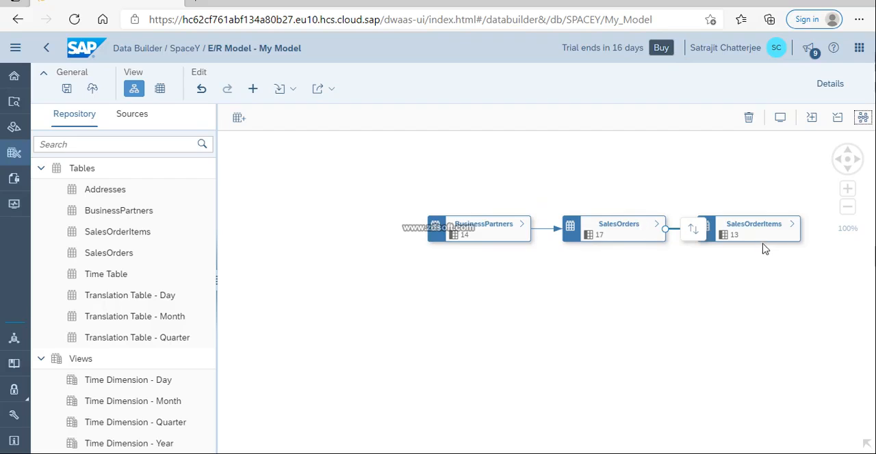
mouse_move(509, 249)
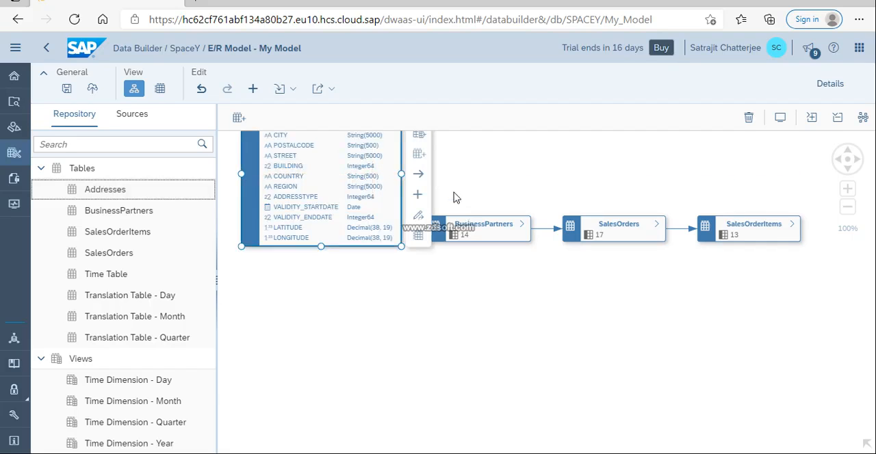
mouse_move(477, 211)
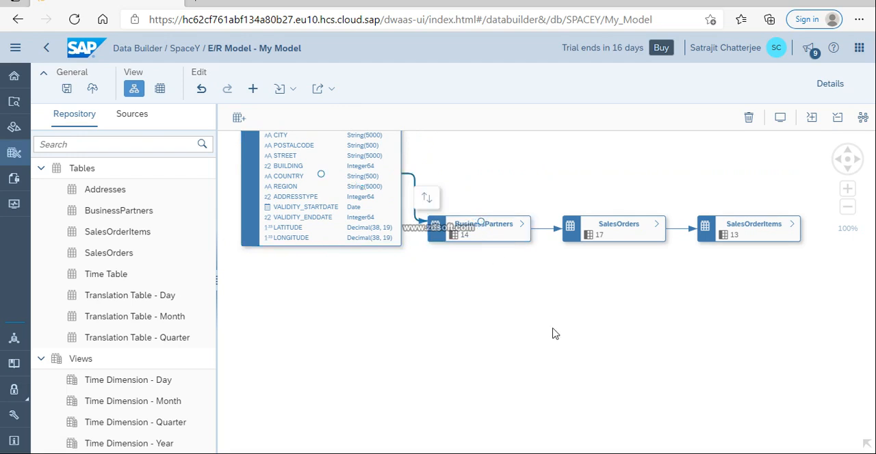
mouse_move(863, 118)
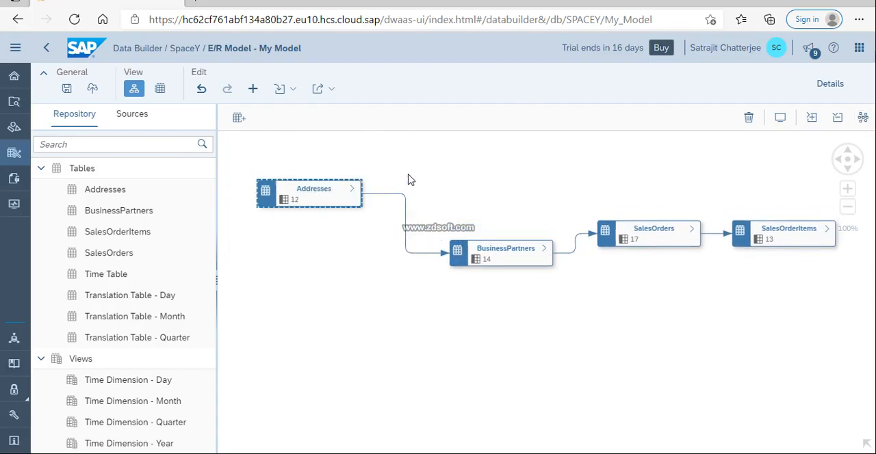
Align the Addresses table with the others and show My Model's overall properties
click(862, 118)
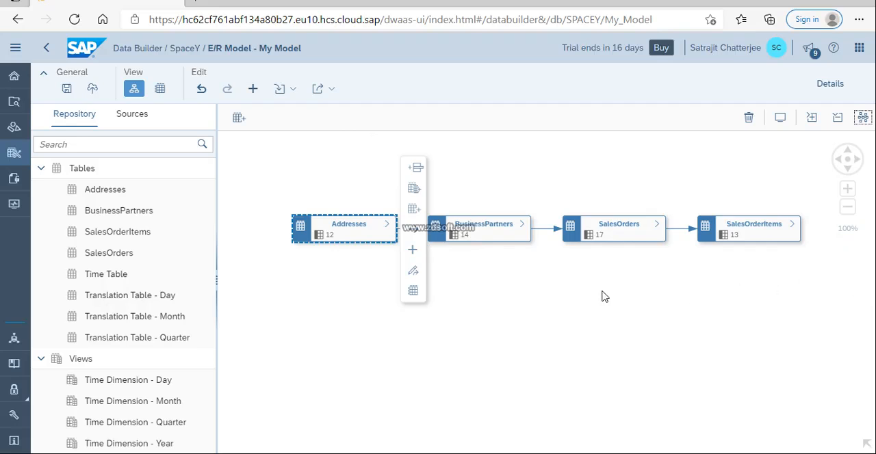
mouse_move(454, 308)
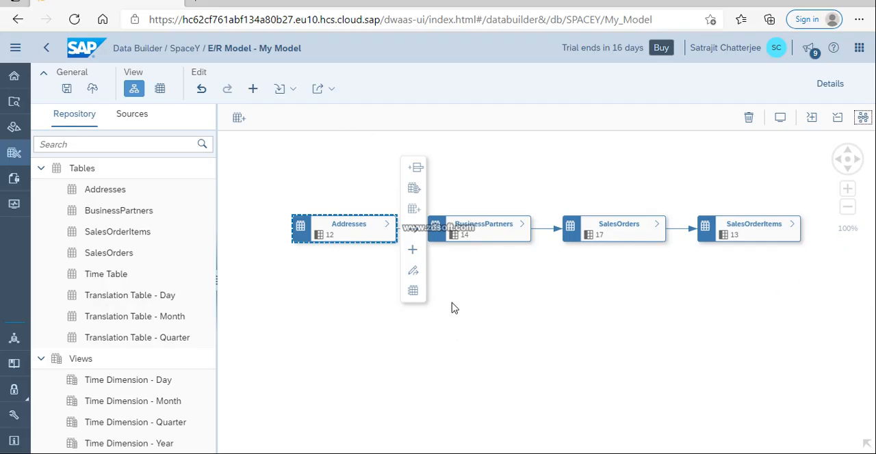
click(830, 83)
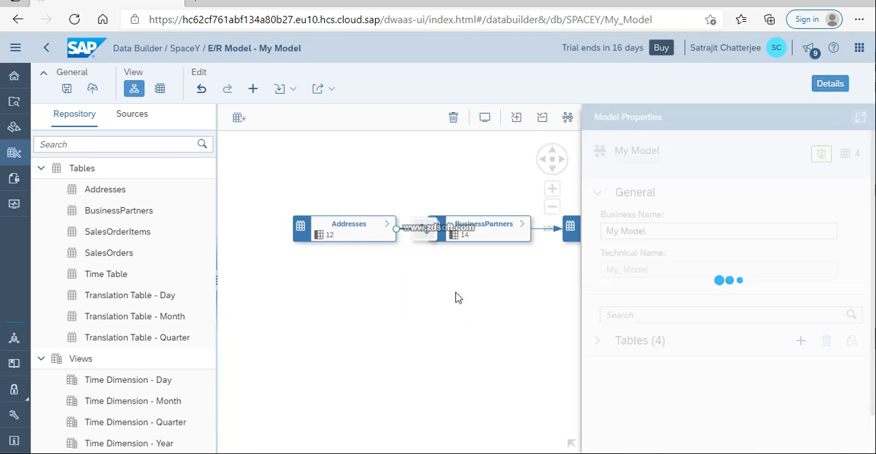
Inspect the Addresses–BusinessPartners association, confirming ADDRESSID is the only mapped column
click(425, 229)
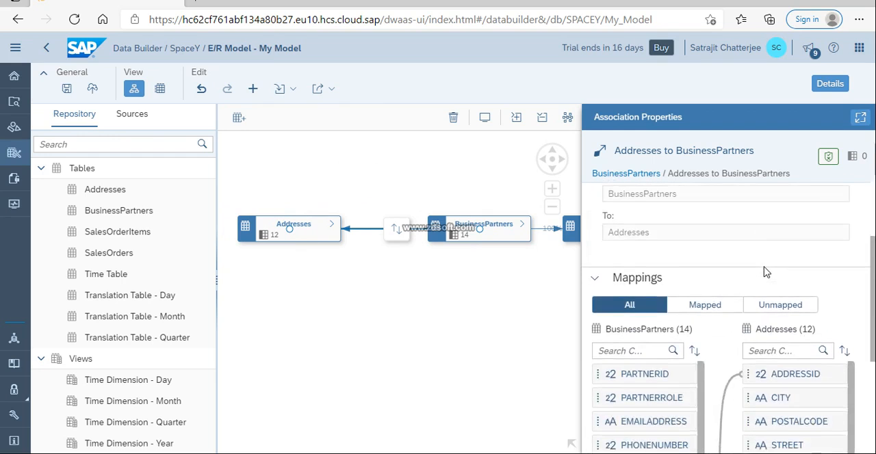
scroll(down, 3)
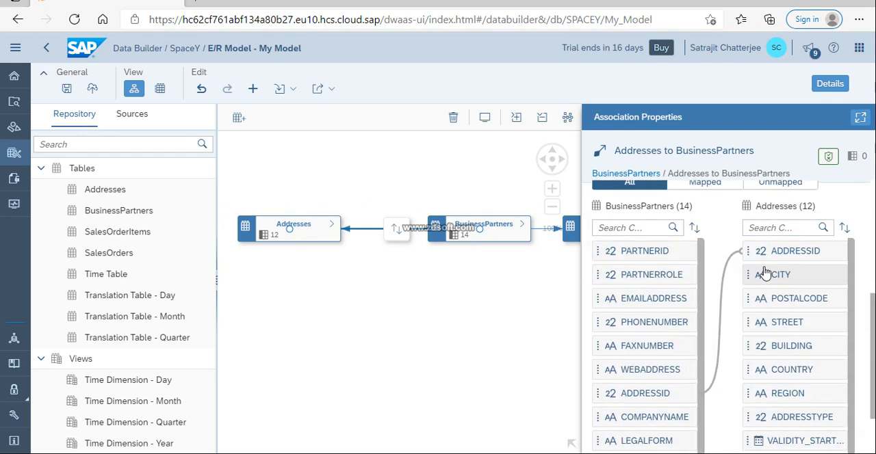
click(704, 263)
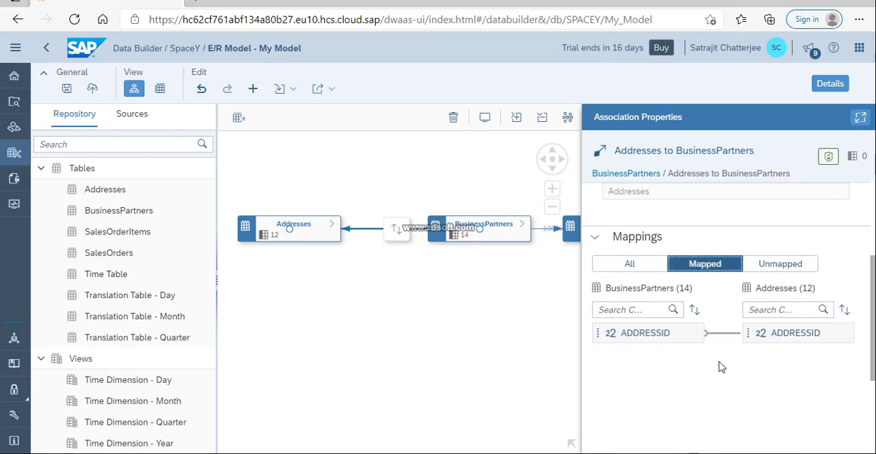
mouse_move(805, 351)
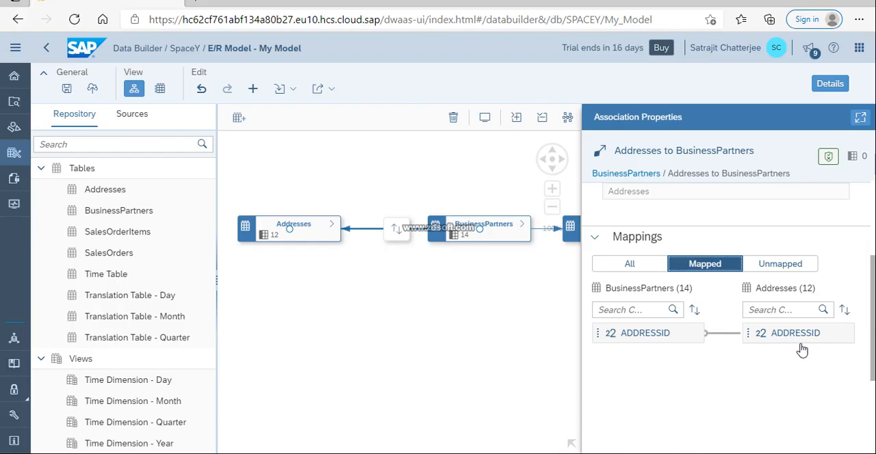
mouse_move(799, 345)
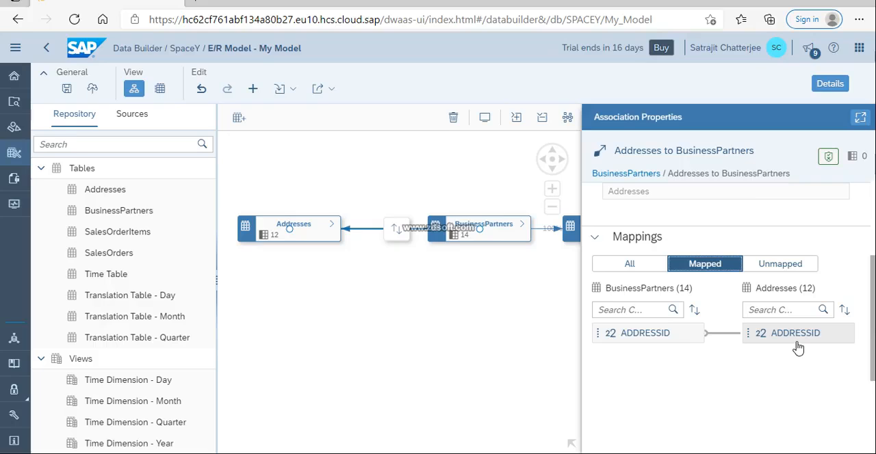
mouse_move(822, 325)
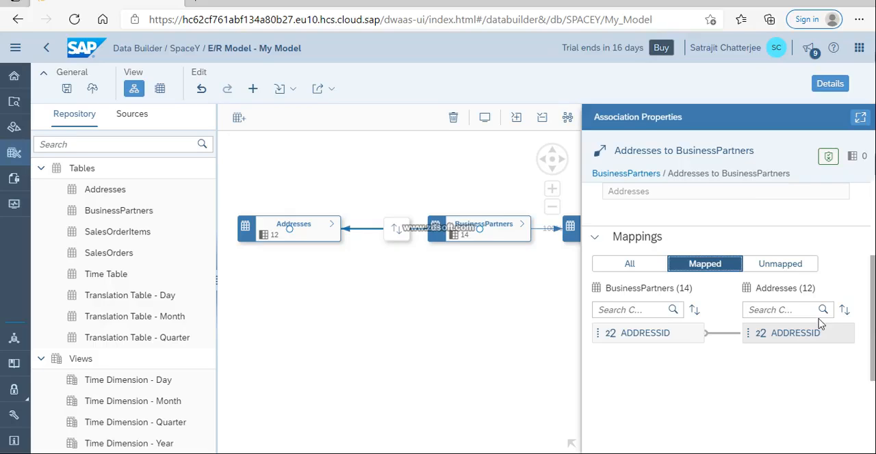
click(780, 263)
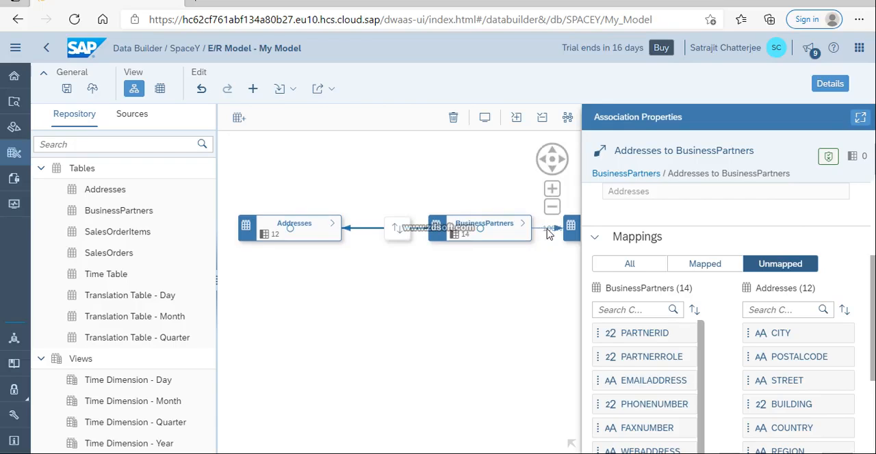
mouse_move(554, 229)
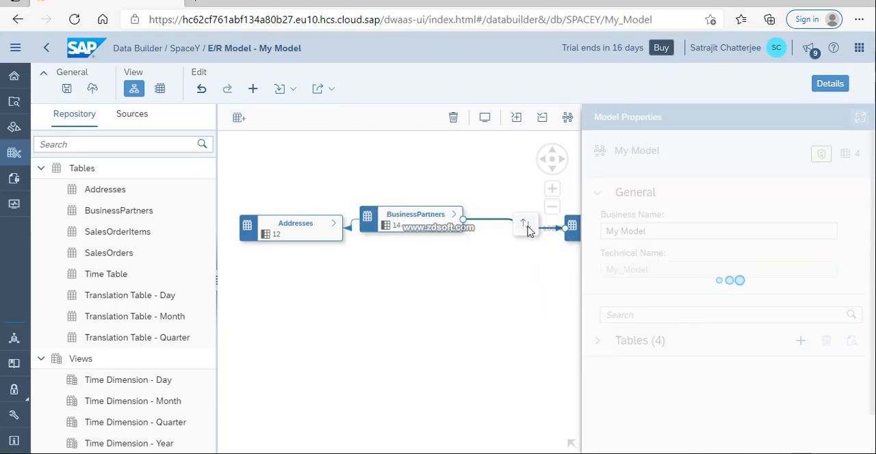
Inspect the BusinessPartners–SalesOrders association's mapped and unmapped columns
click(416, 219)
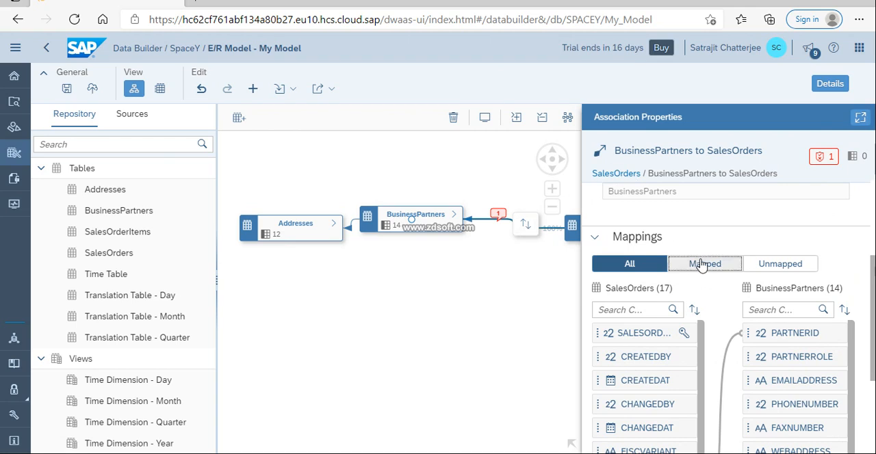
click(780, 263)
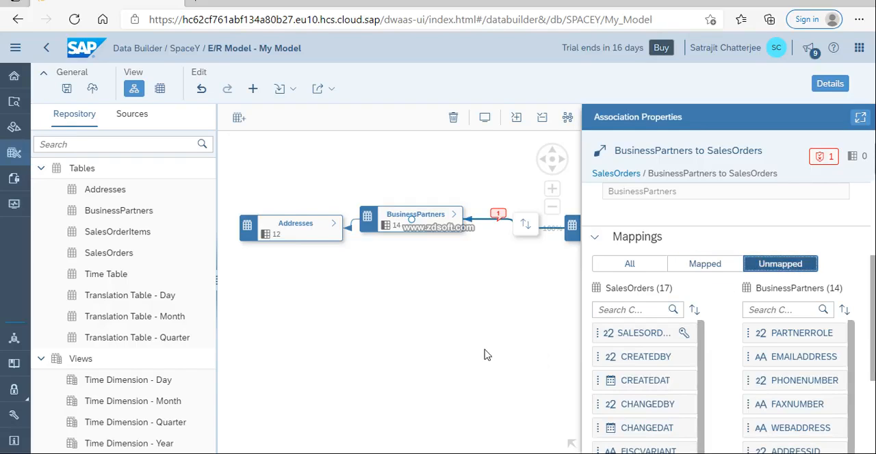
click(830, 82)
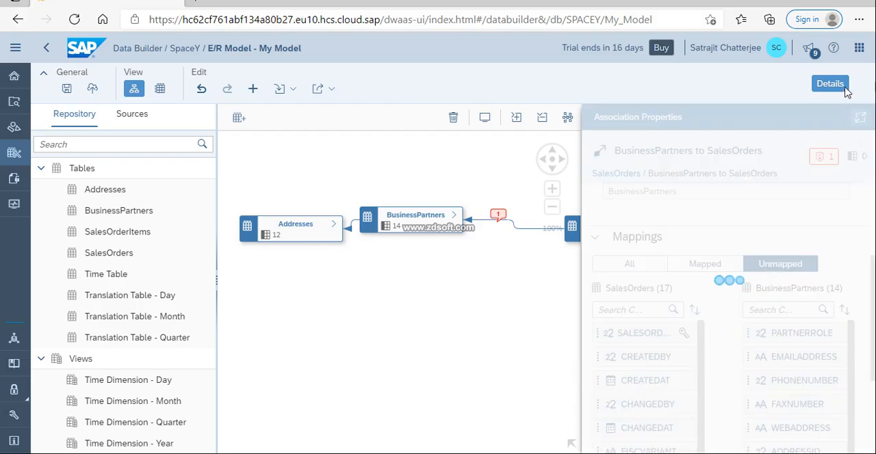
Review the SalesOrderItems–SalesOrders mapped sales-order-ID link, then return to the full four-table diagram
click(829, 83)
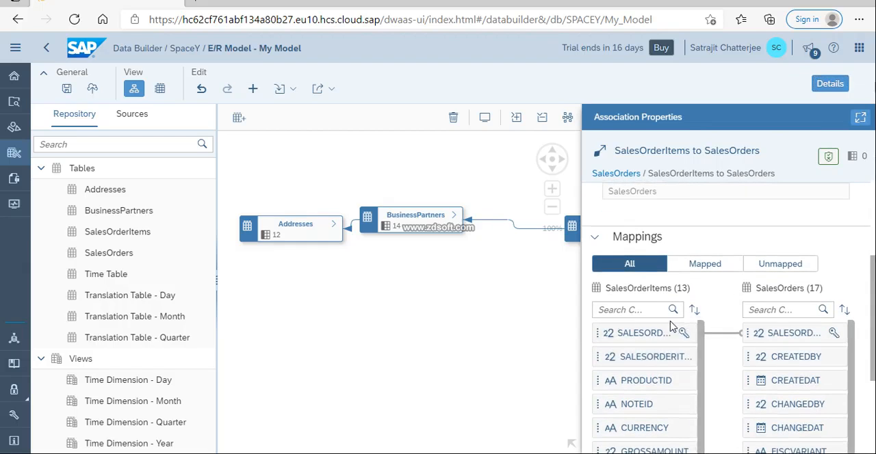
click(703, 263)
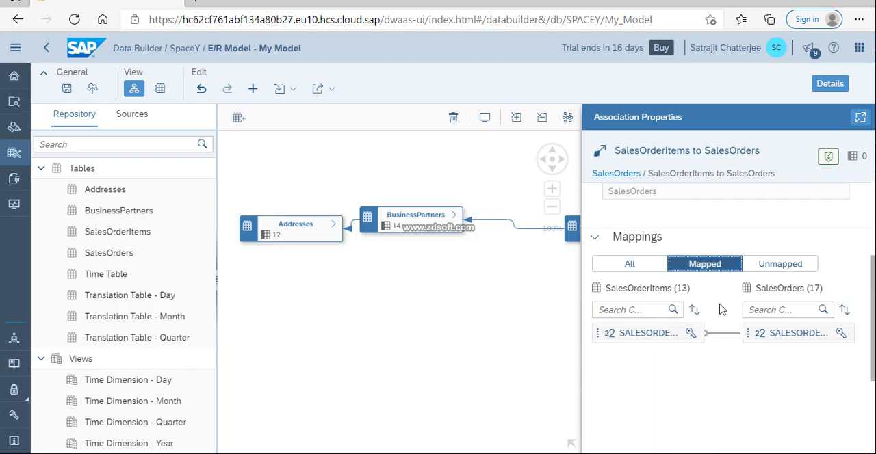
click(781, 263)
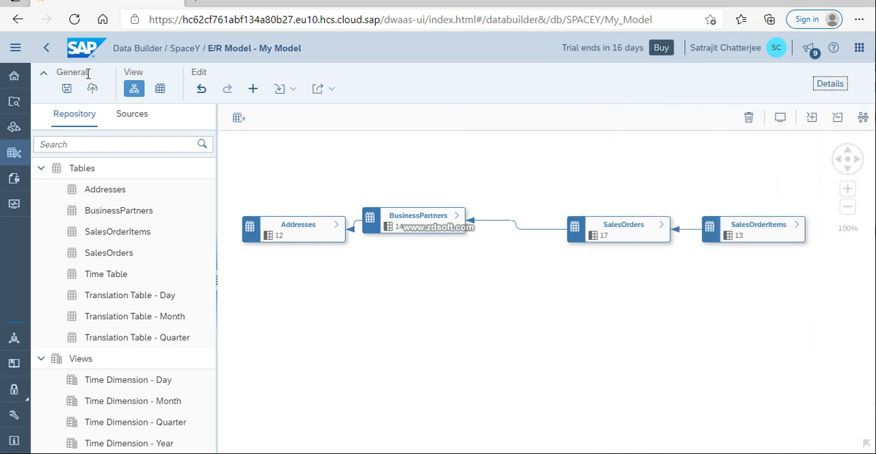
Save and deploy My Model
click(66, 88)
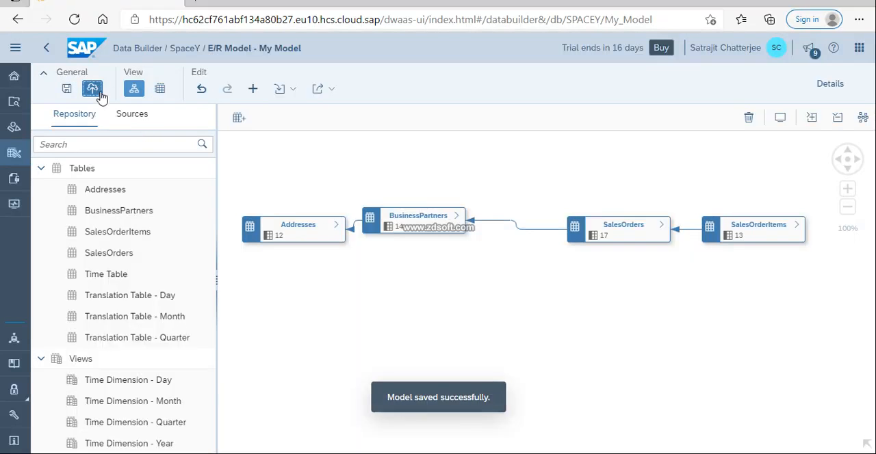
click(92, 87)
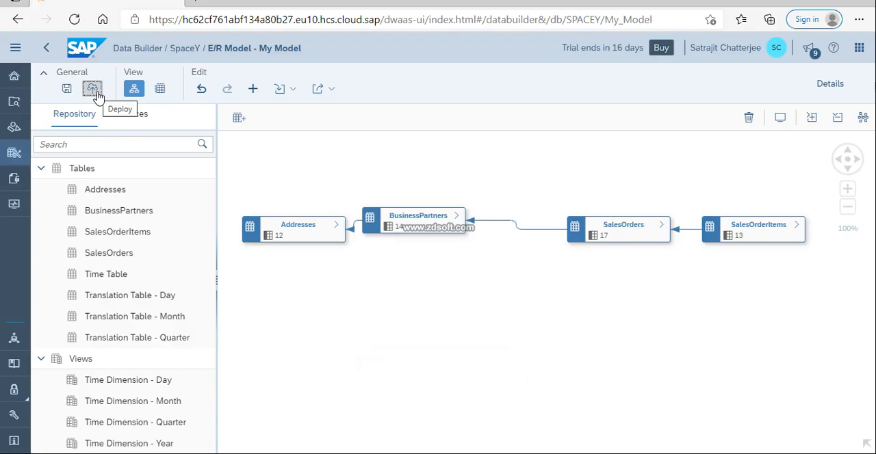
Align the BusinessPartners table between Addresses and SalesOrders
click(419, 221)
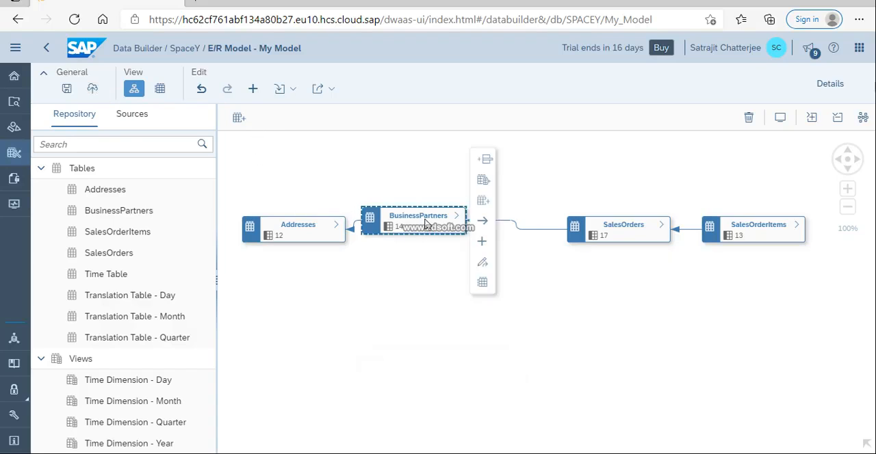
drag(419, 219, 444, 214)
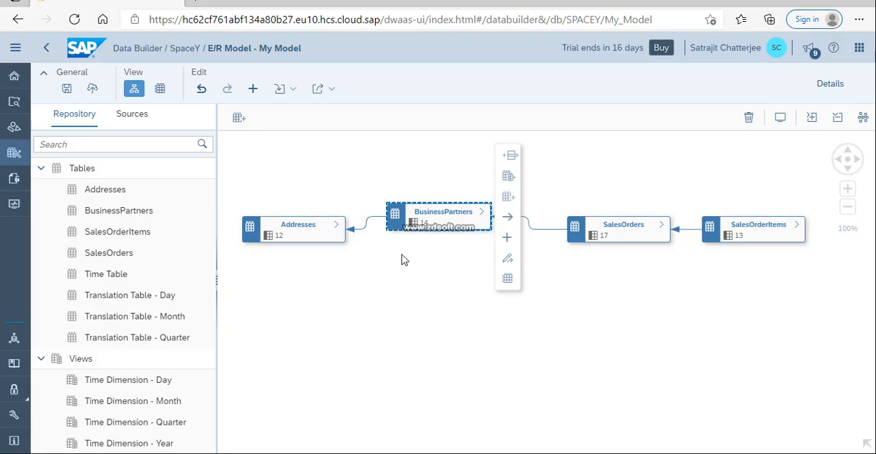
mouse_move(635, 127)
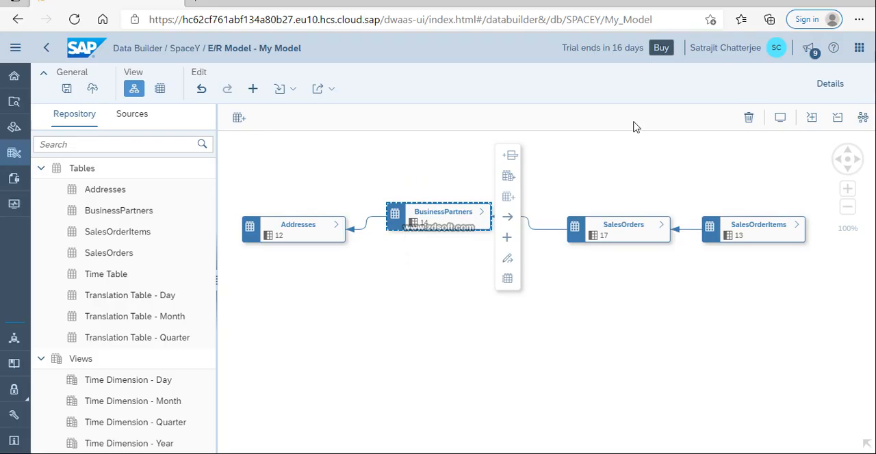